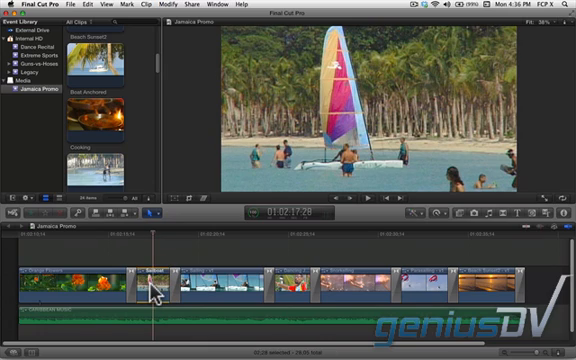
{"action": "mouse_move", "coordinate": [192, 70]}
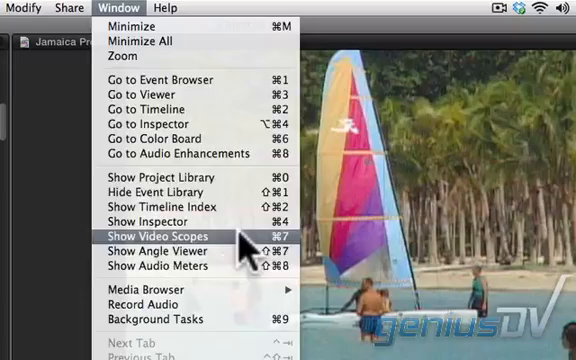
Display the video scopes for the Jamaica beach catamaran clip
{"action": "left_click", "coordinate": [150, 236]}
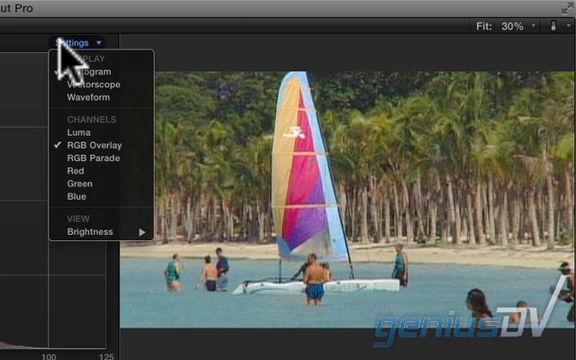
{"action": "mouse_move", "coordinate": [96, 100]}
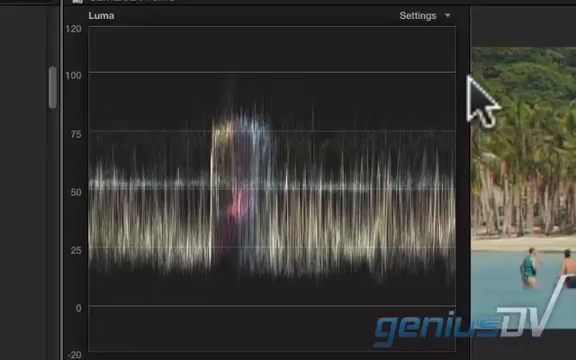
Bring up the Color Board and raise the clip's highlights on the Exposure pucks
{"action": "left_click", "coordinate": [92, 8]}
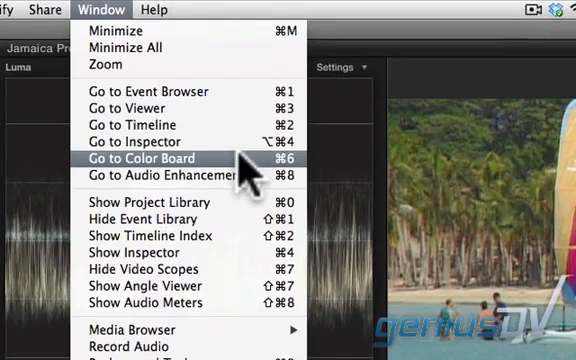
{"action": "left_click", "coordinate": [156, 158]}
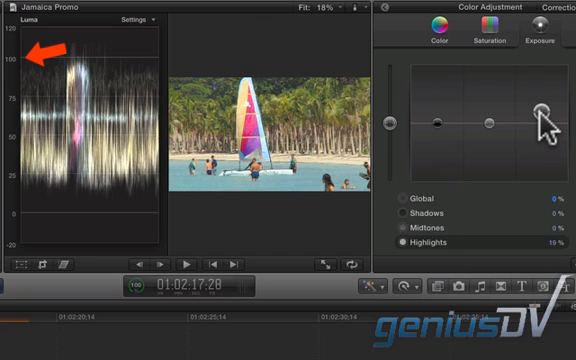
{"action": "left_click_drag", "start_coordinate": [534, 124], "coordinate": [544, 112]}
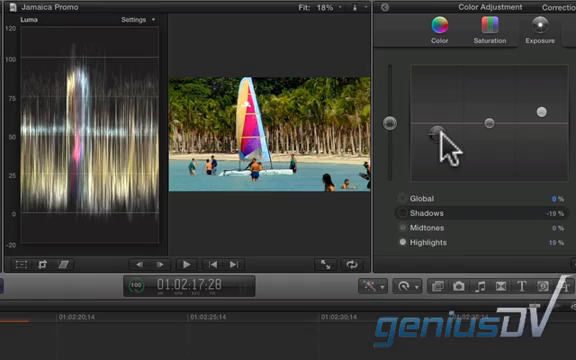
Shift the sailboat clip's Midtones puck toward a colour tint on the Color pane
{"action": "left_click", "coordinate": [92, 8]}
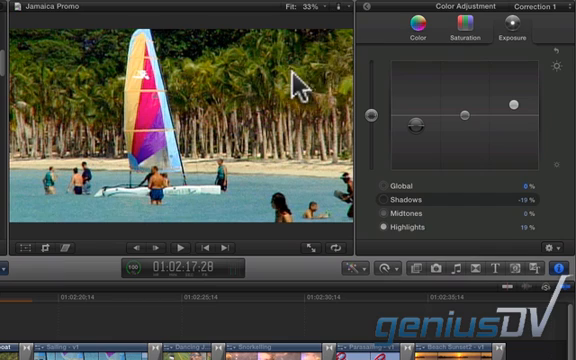
{"action": "left_click", "coordinate": [414, 28]}
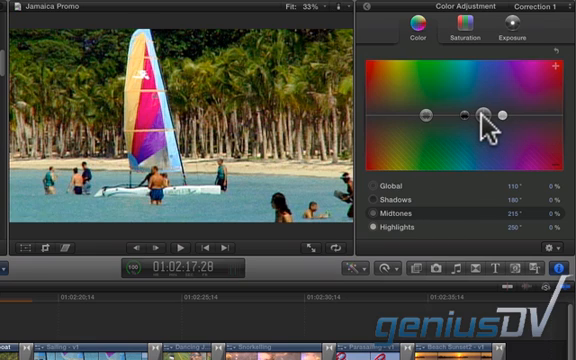
{"action": "left_click_drag", "start_coordinate": [488, 112], "coordinate": [484, 108]}
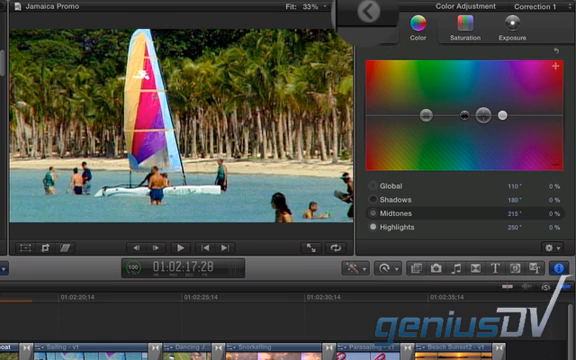
{"action": "mouse_move", "coordinate": [364, 20]}
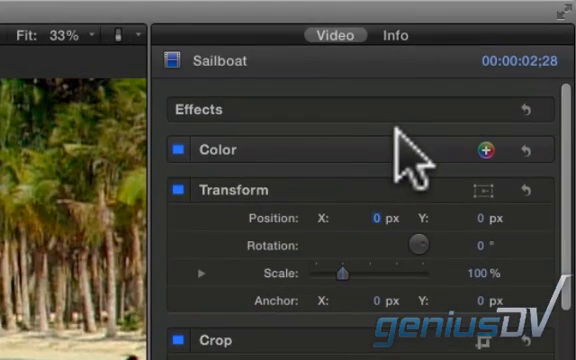
{"action": "mouse_move", "coordinate": [444, 156]}
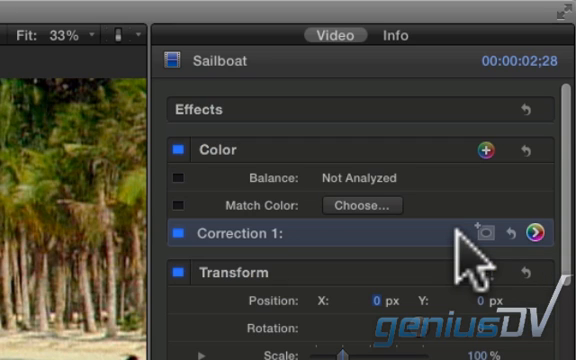
Add a colour mask to Correction 1 in the clip's inspector
{"action": "left_click", "coordinate": [208, 236]}
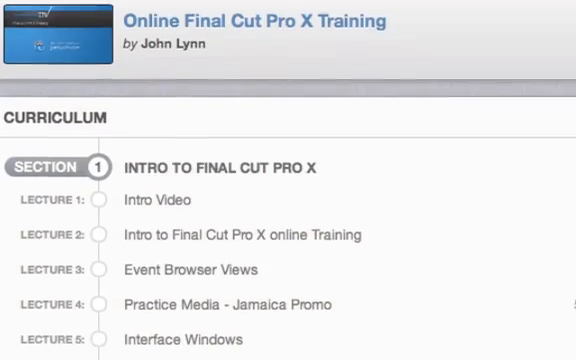
Scroll the course curriculum and view the Notes for the Clip Duration lecture
{"action": "scroll", "scroll_direction": "down", "scroll_amount": 3}
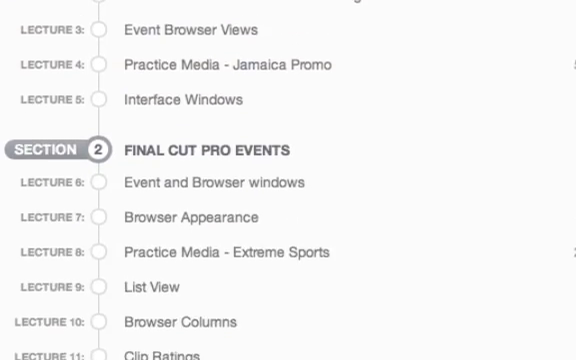
{"action": "scroll", "scroll_direction": "down", "scroll_amount": 3}
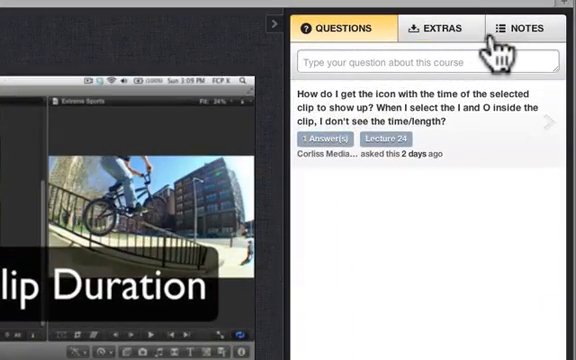
{"action": "left_click", "coordinate": [524, 28]}
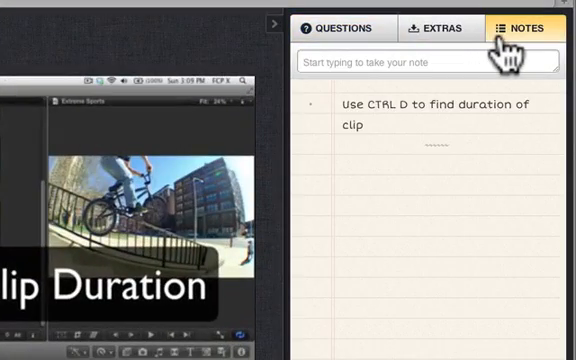